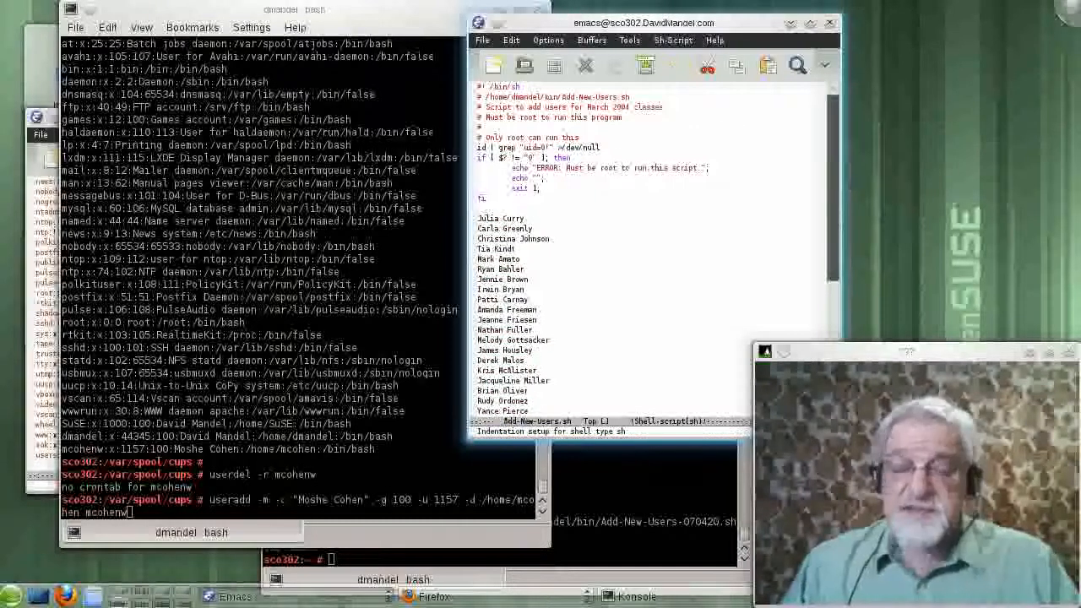
scroll(down, 3)
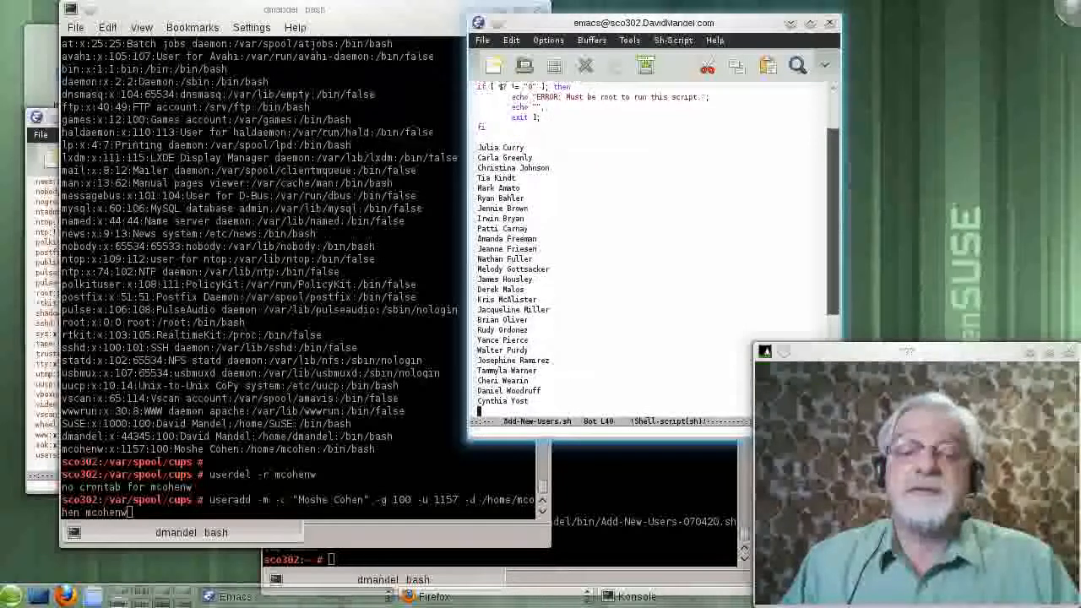
scroll(up, 3)
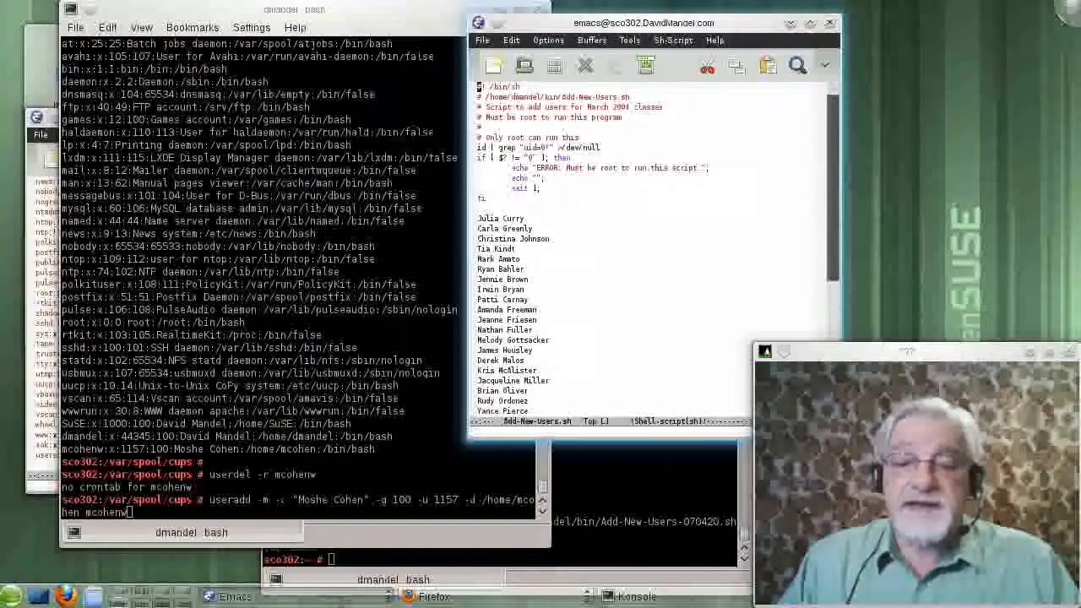
scroll(down, 3)
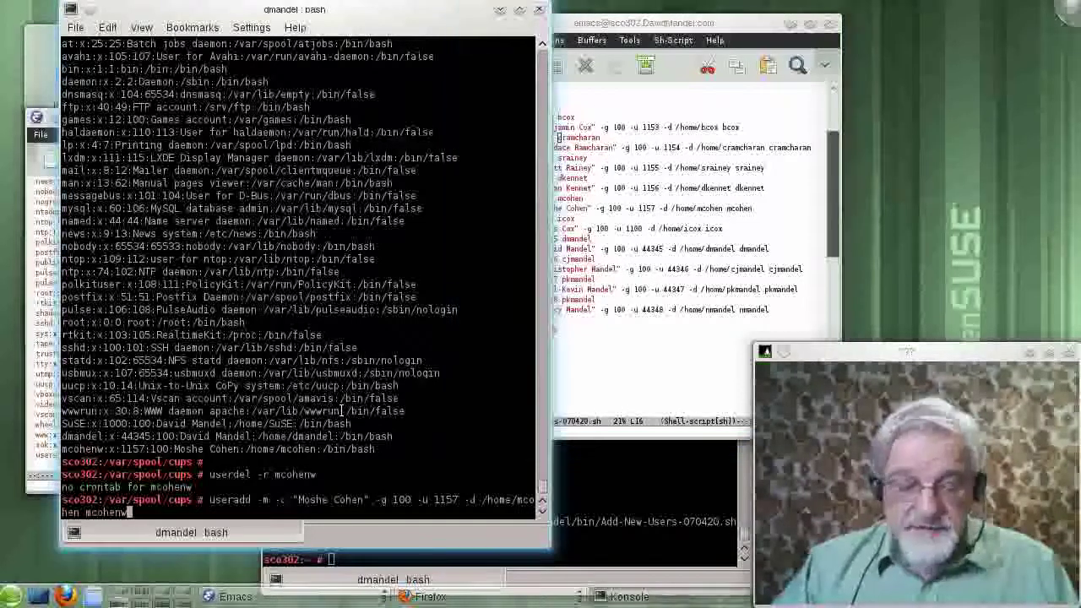
key(Return)
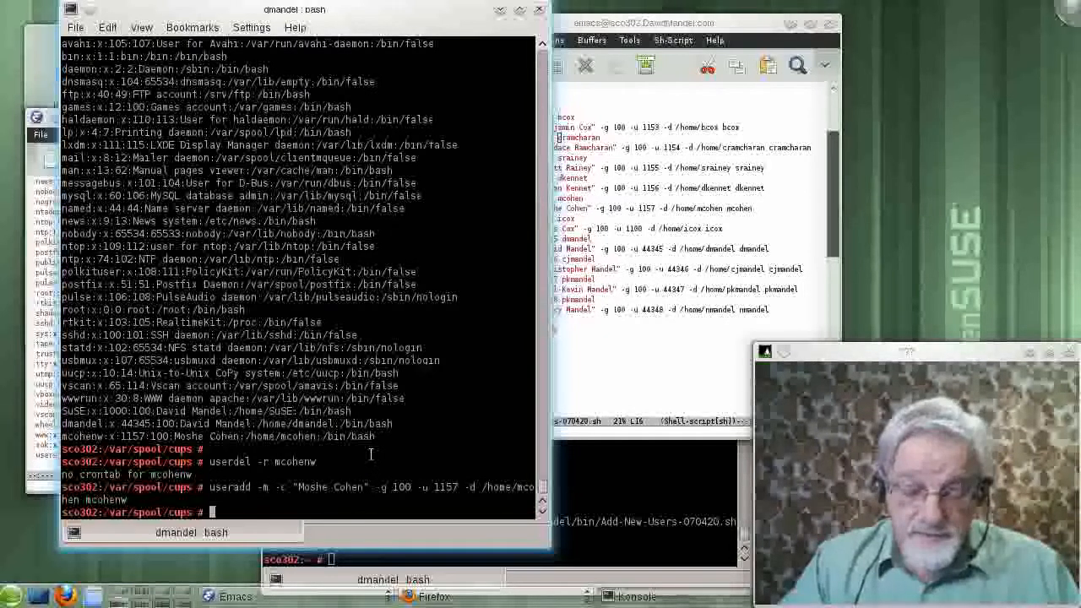
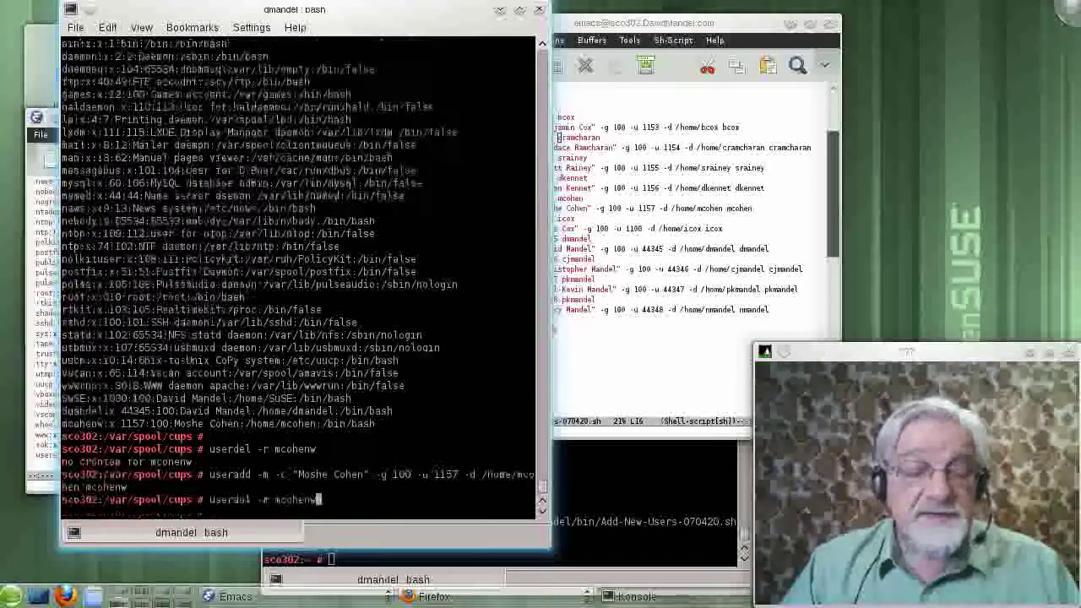
key(Return)
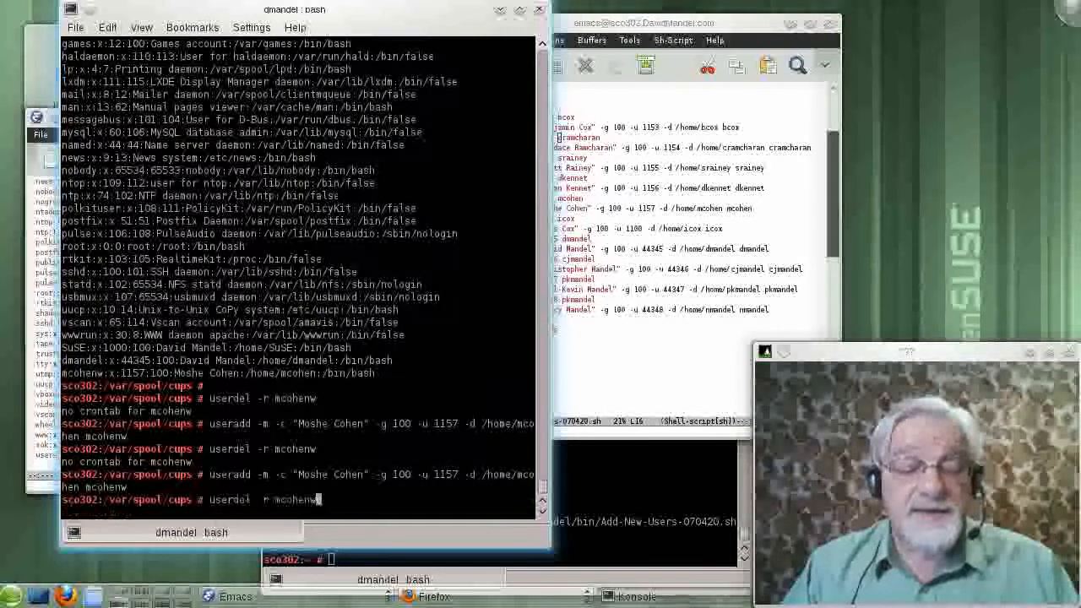
text(more /etc/passwd)
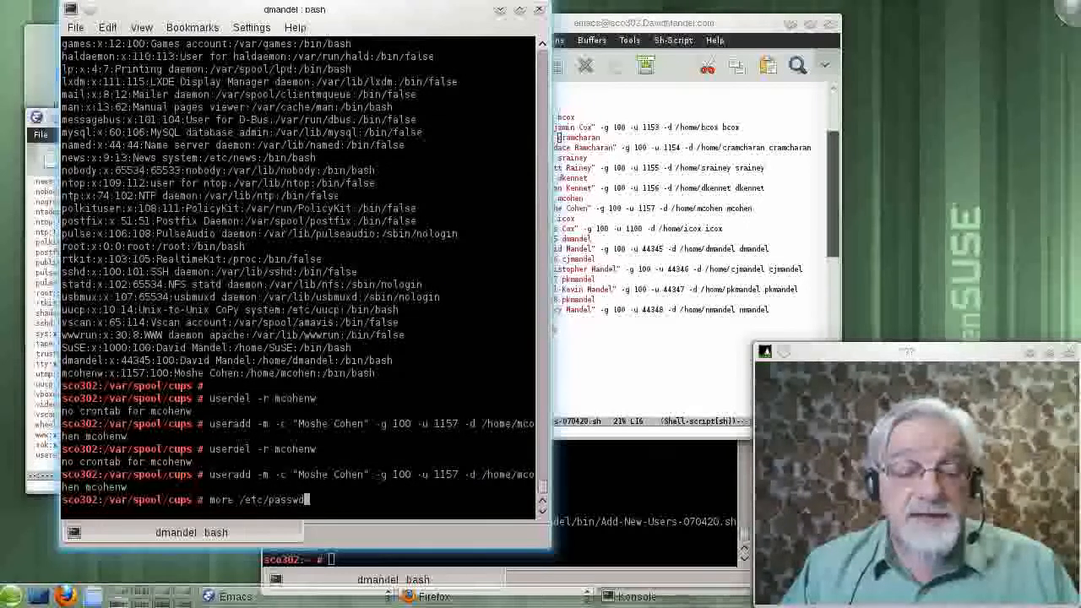
key(Return)
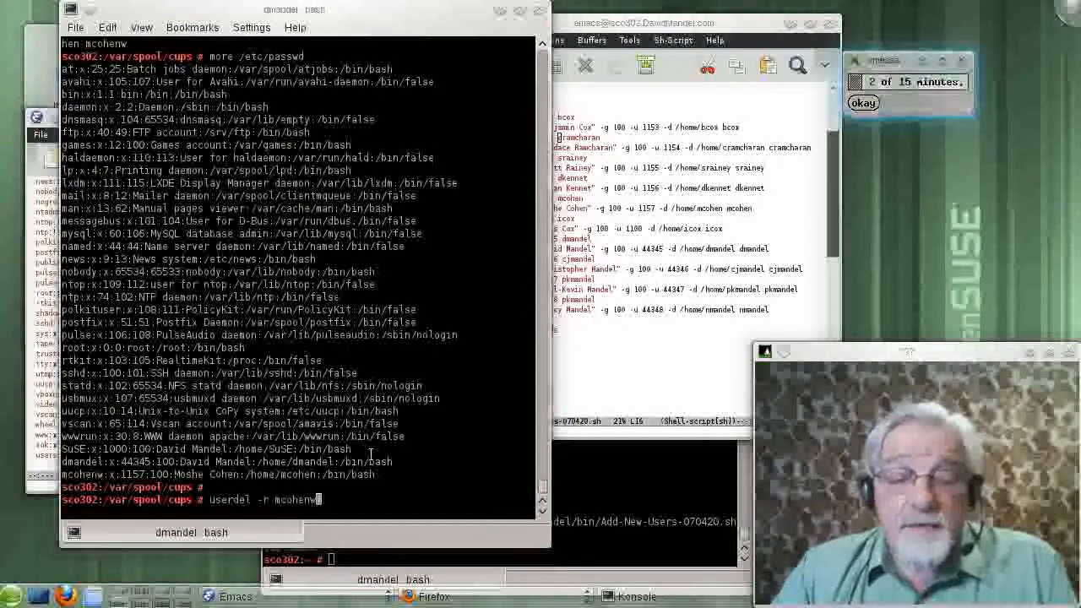
click(863, 102)
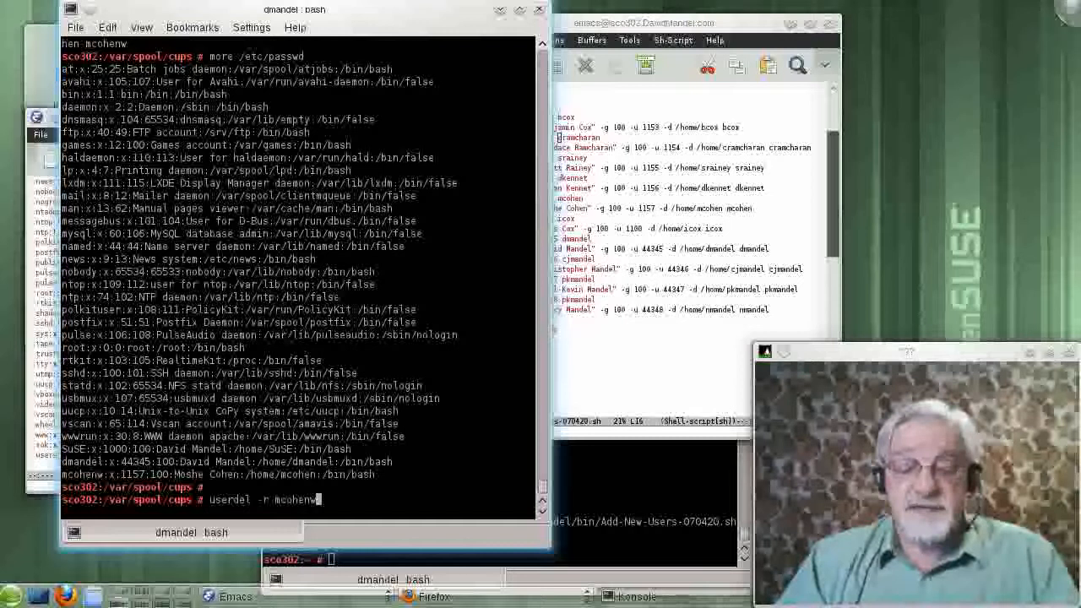
key(Return)
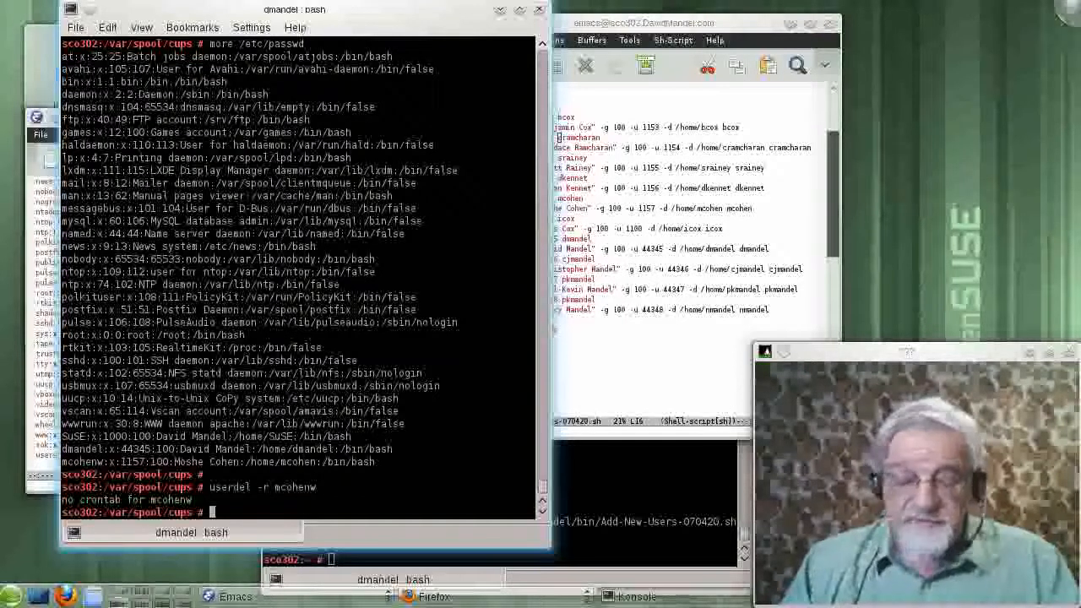
text(more /etc/passwd)
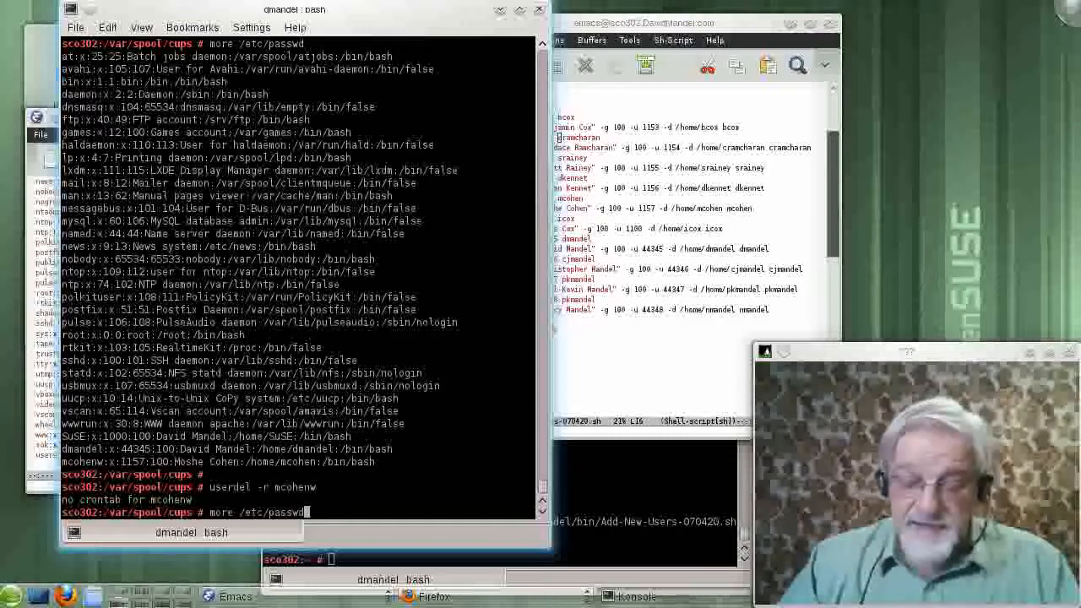
key(Return)
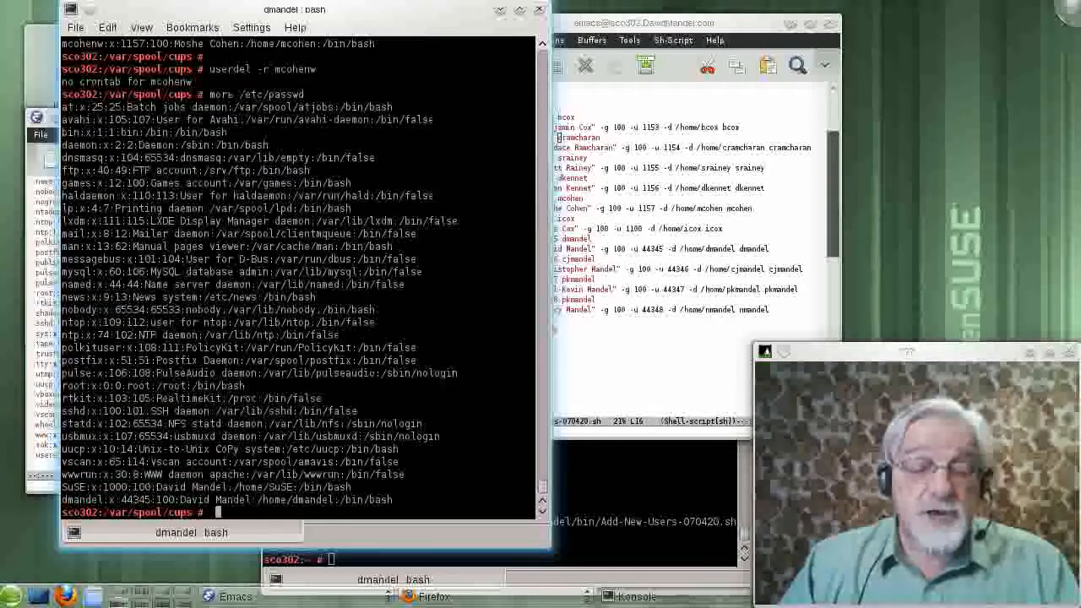
text(ls /home)
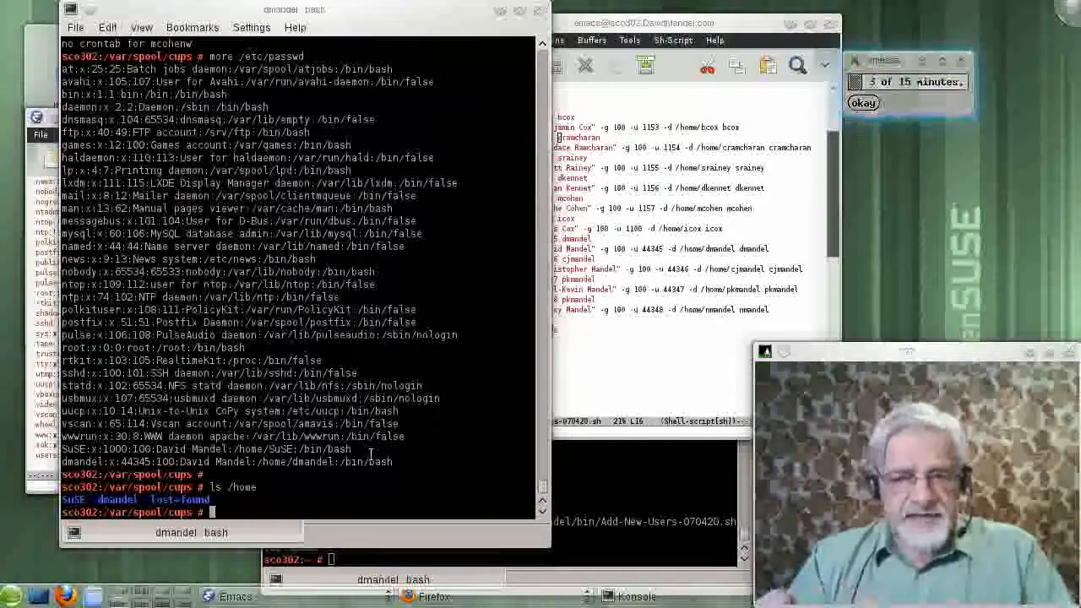
Dismiss the elapsed-time reminder over the unchanged passwd and /home listing
click(863, 102)
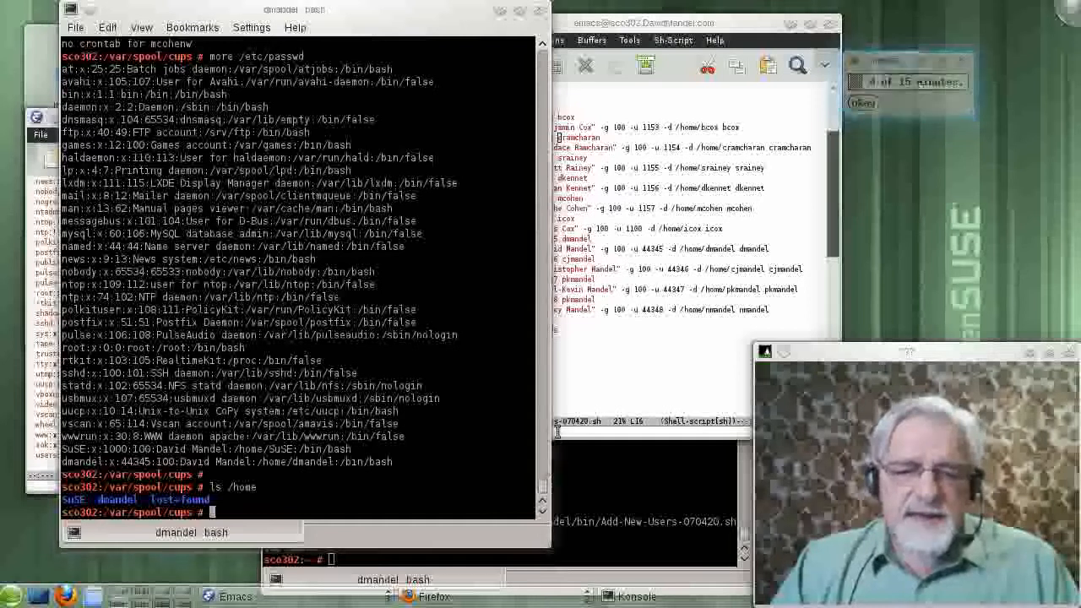
Raise Emacs and switch via the Buffers menu from the group file to the passwd buffer
click(861, 102)
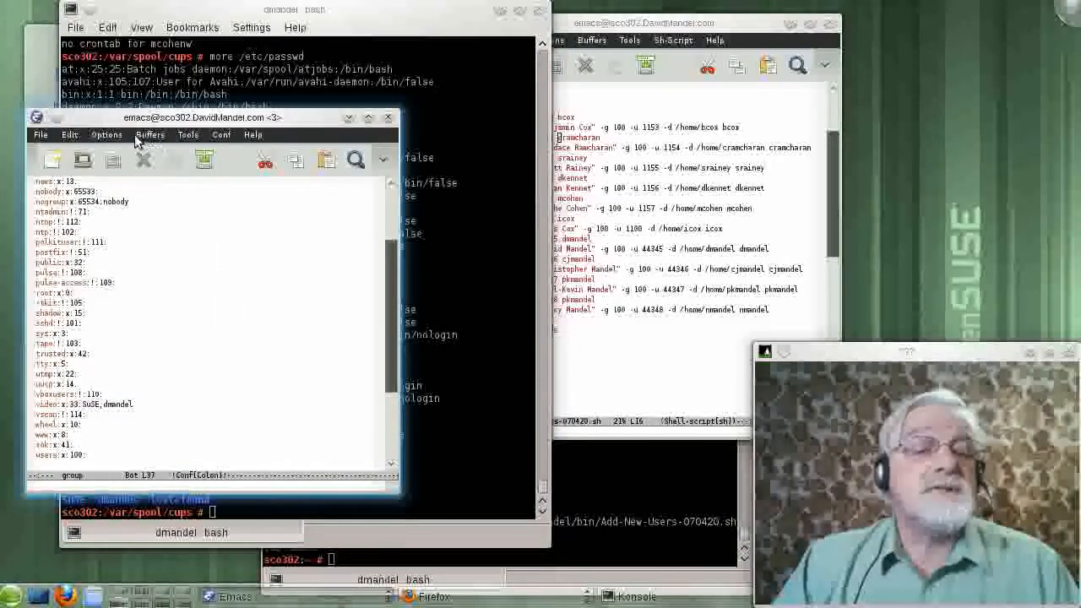
click(150, 134)
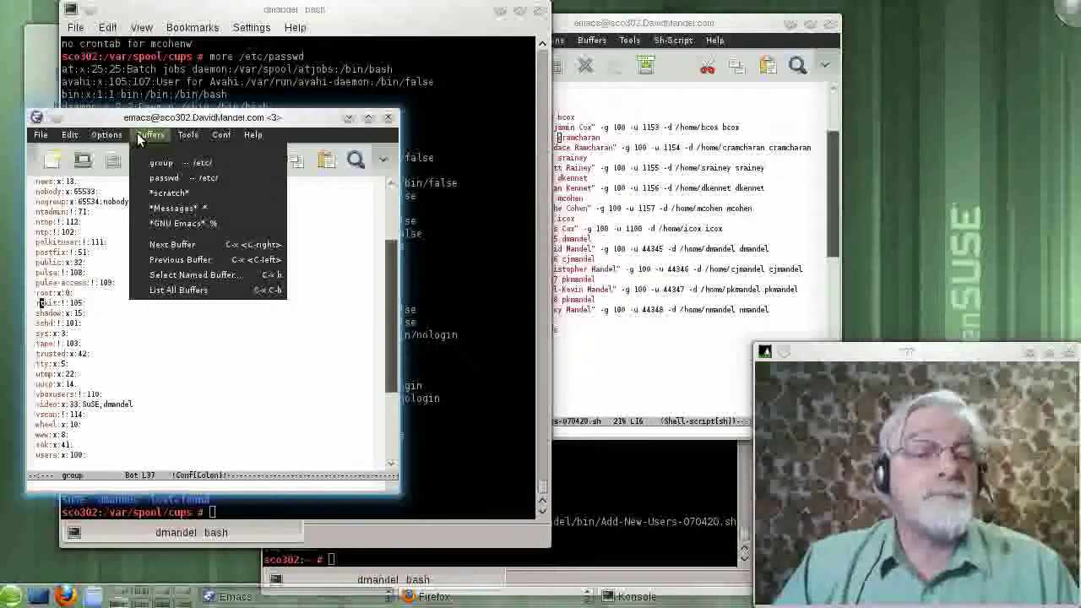
click(164, 177)
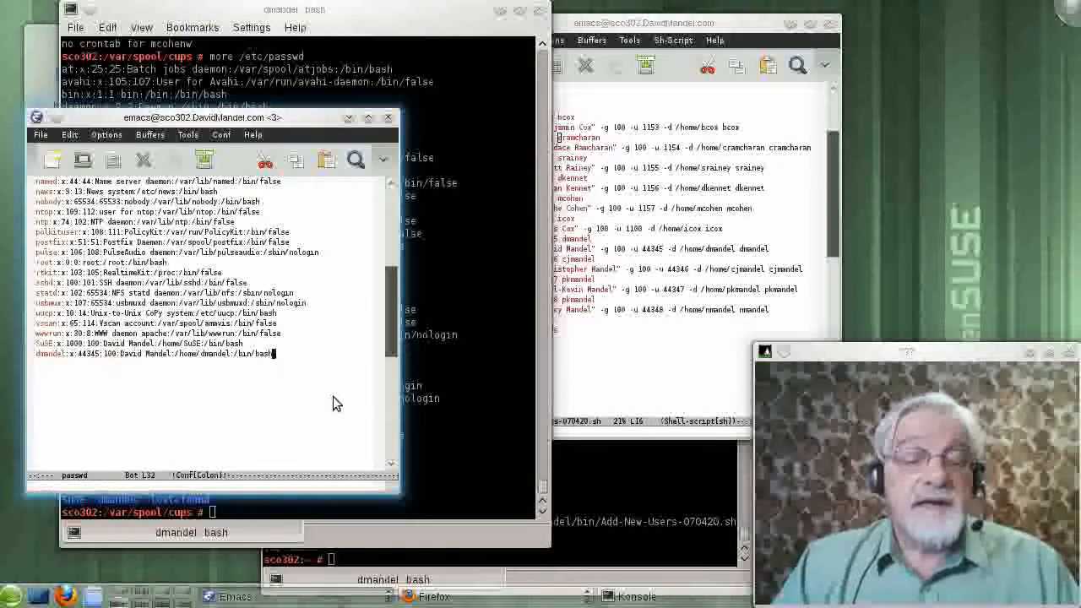
mouse_move(326, 403)
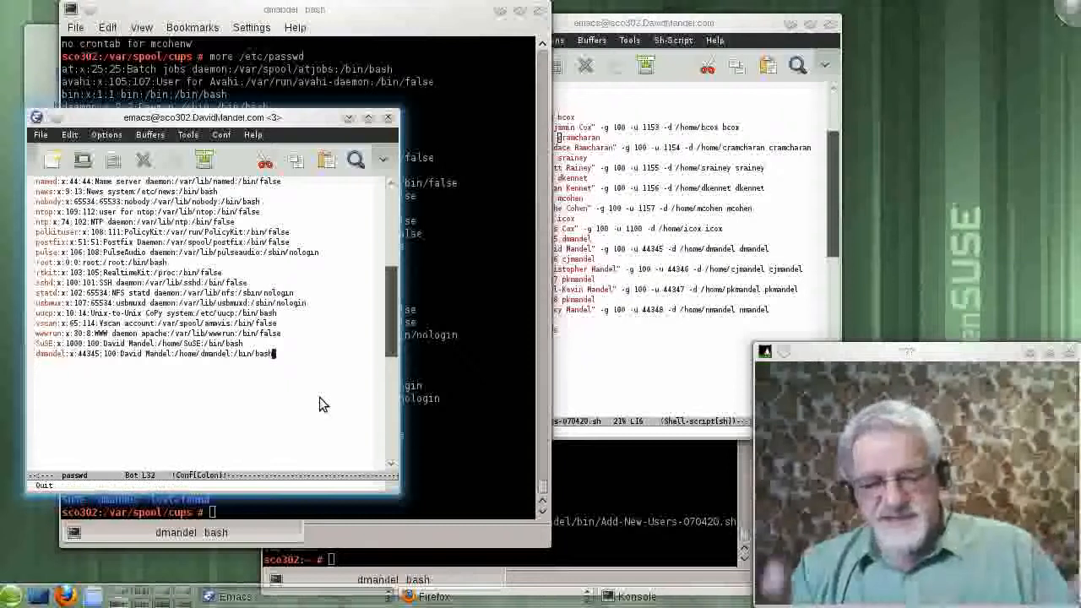
mouse_move(332, 361)
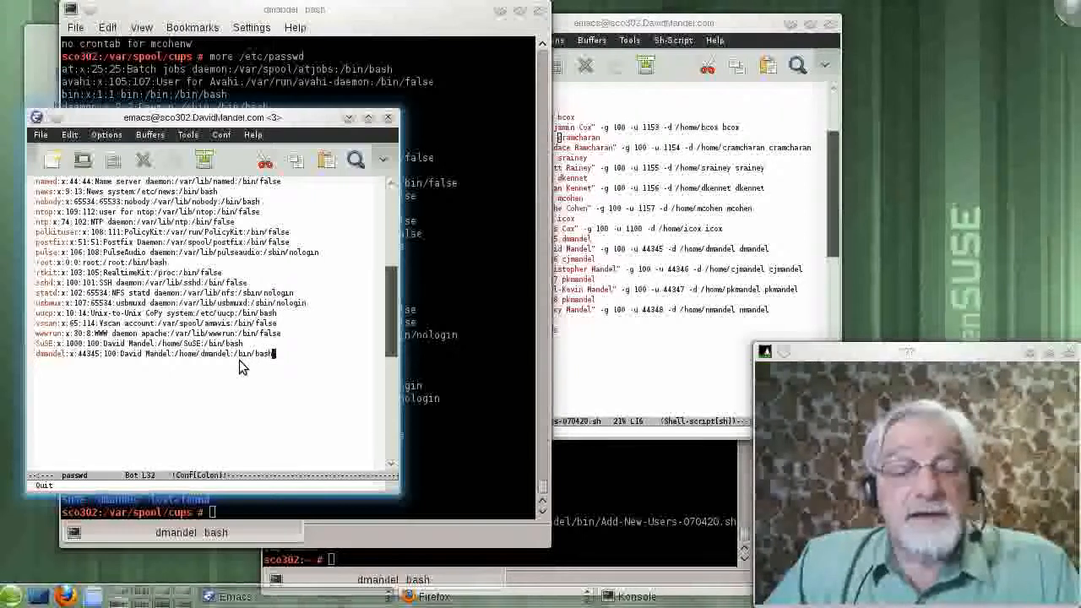
mouse_move(260, 365)
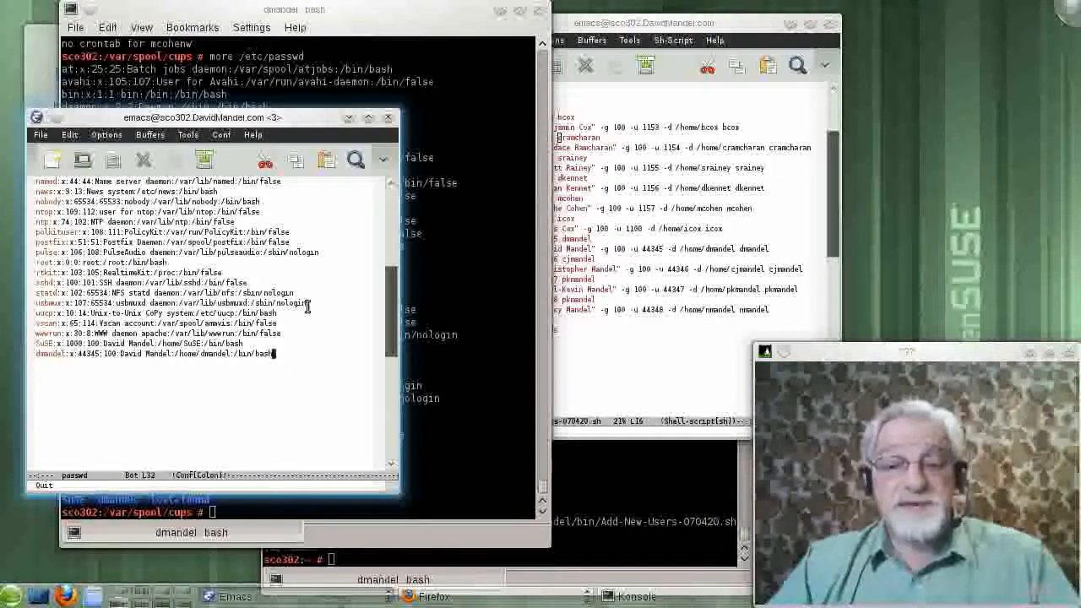
mouse_move(360, 323)
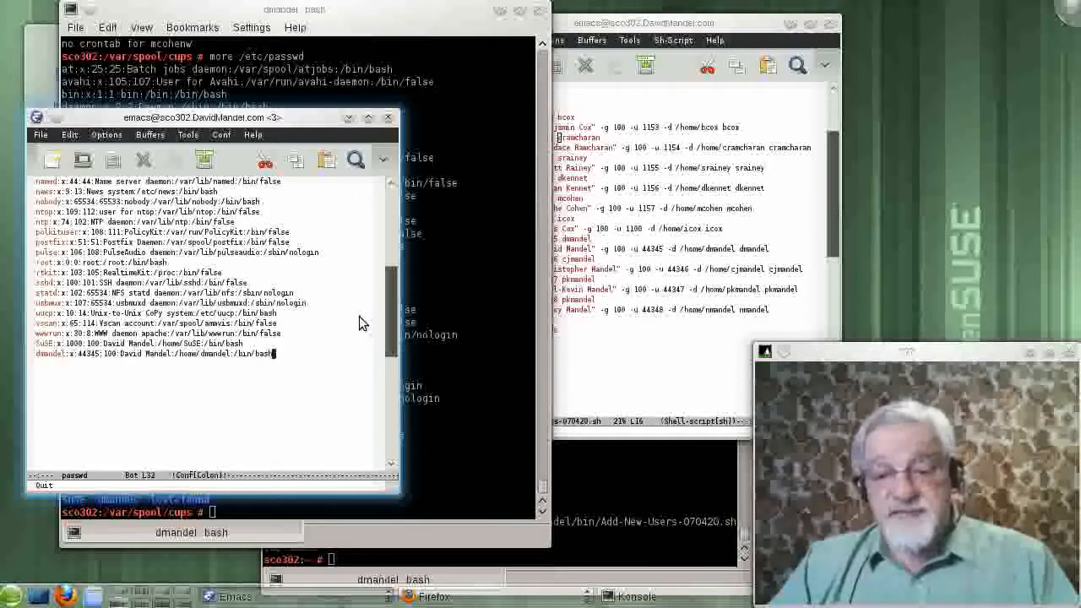
mouse_move(296, 334)
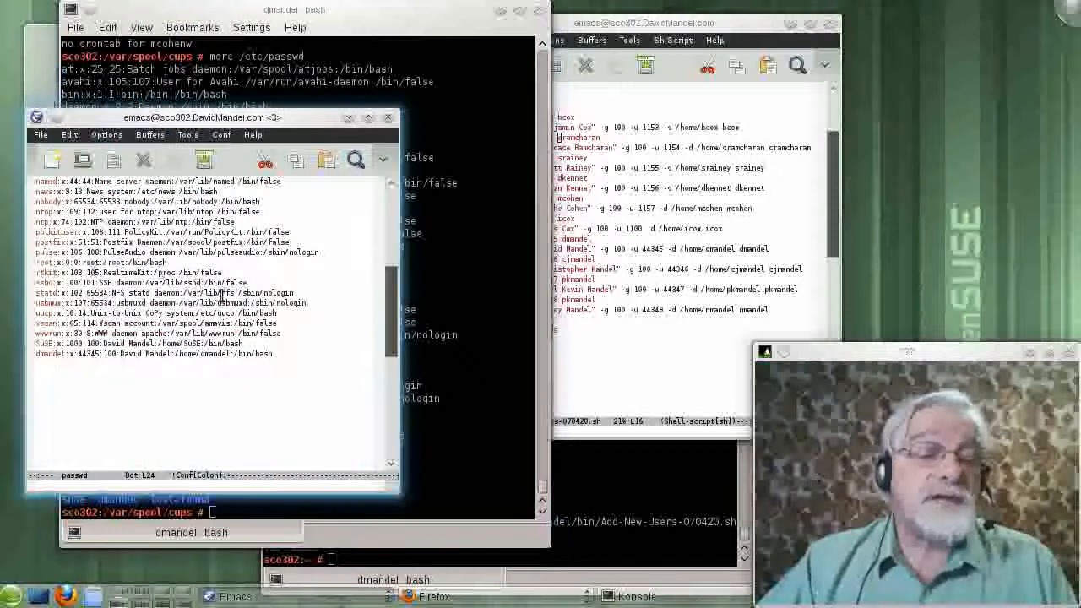
Scroll the passwd buffer up to its start, showing the at and avahi system accounts
scroll(up, 3)
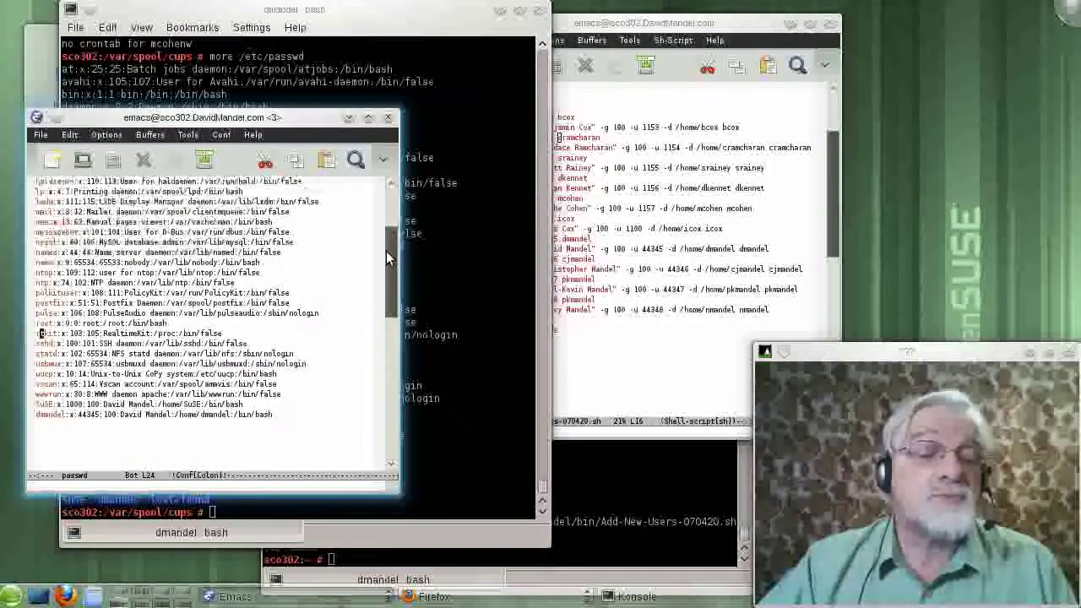
scroll(up, 3)
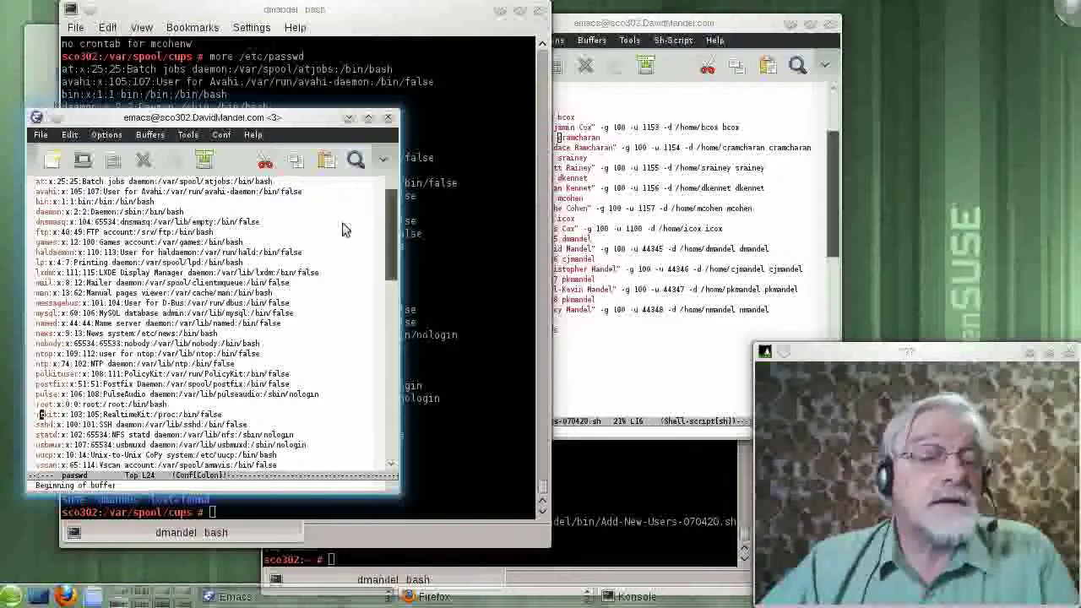
mouse_move(193, 194)
text(id)
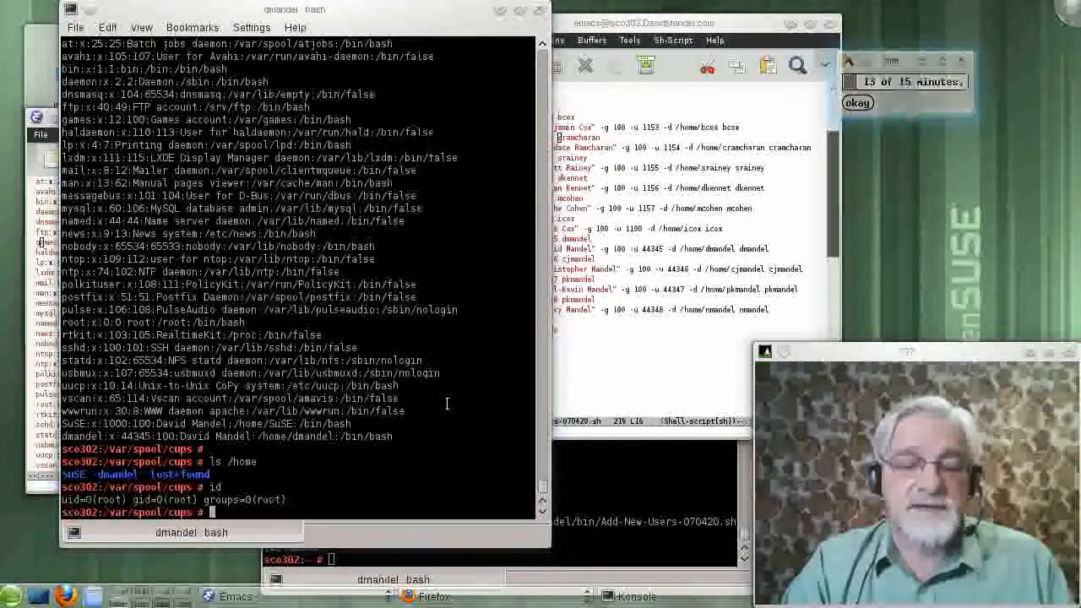
Dismiss the minutes-remaining notice over Konsole's ls /home and id root output
click(858, 103)
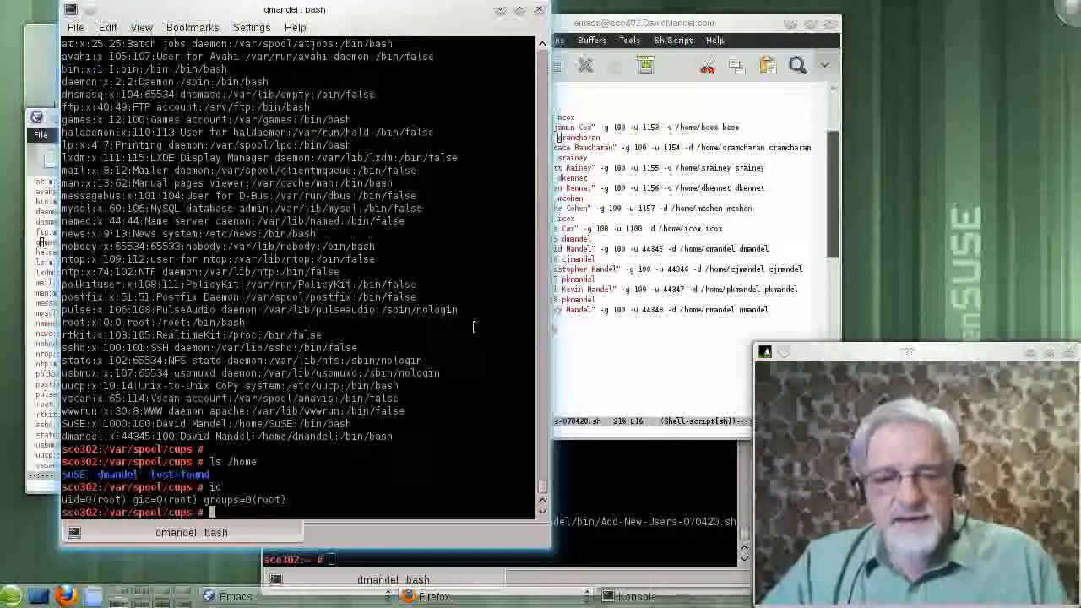